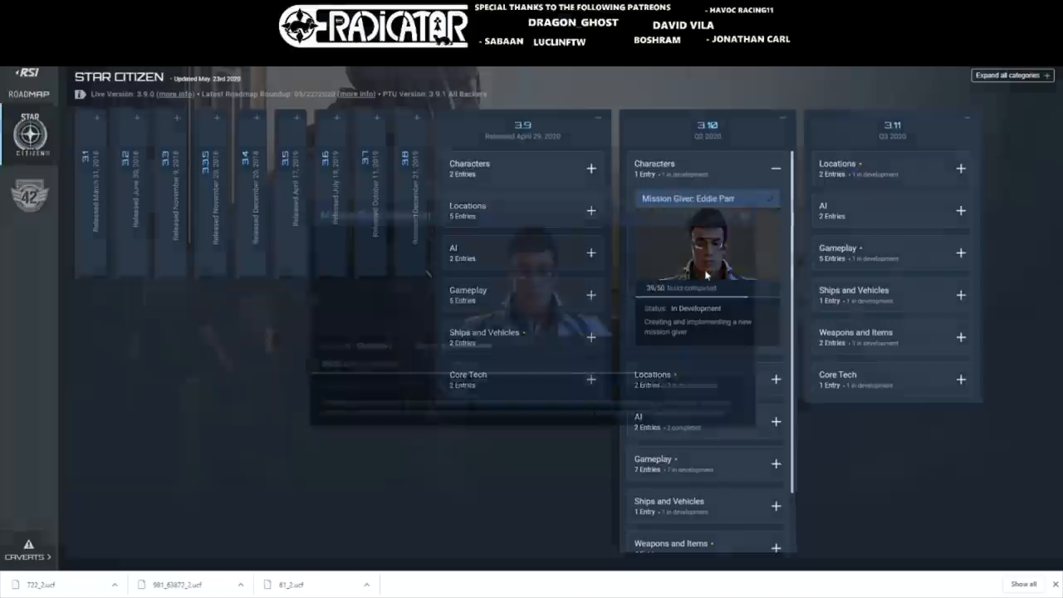
- Review and close the Eddie Parr and GrimHEX Improvements feature details under 3.10 Locations
click(706, 249)
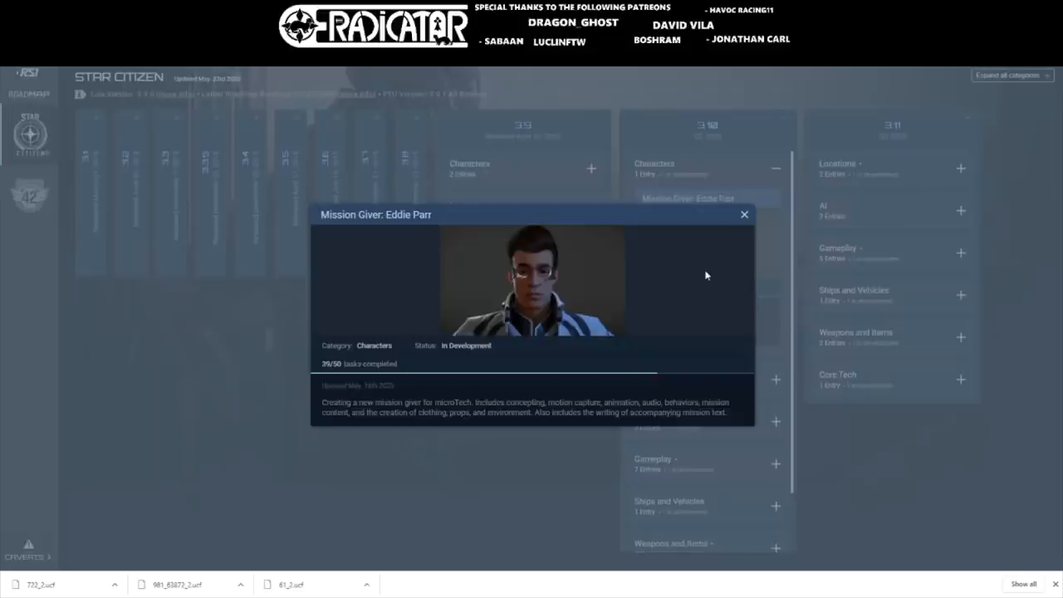
mouse_move(744, 216)
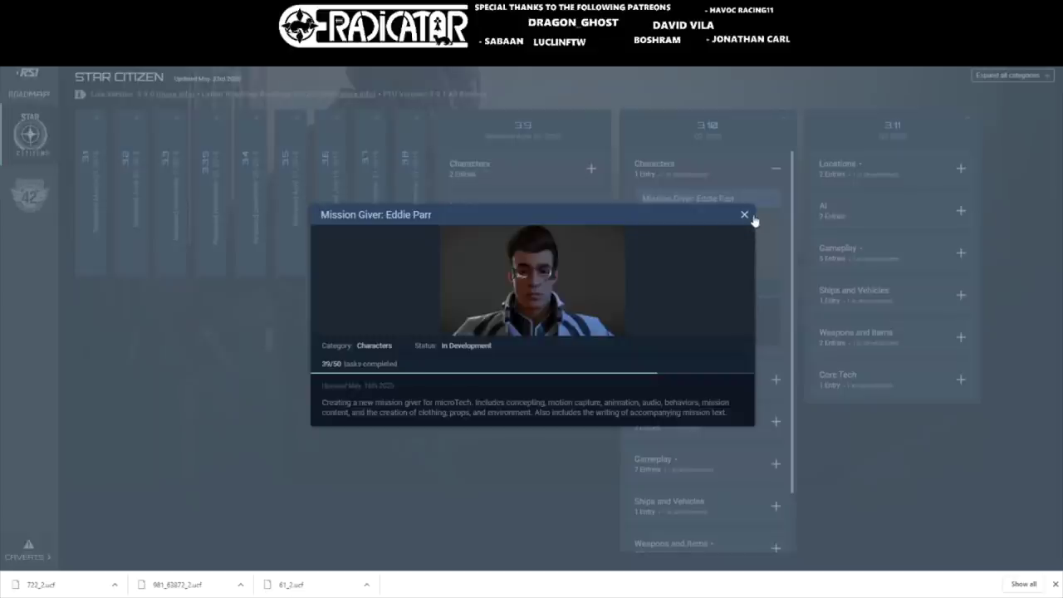
click(744, 216)
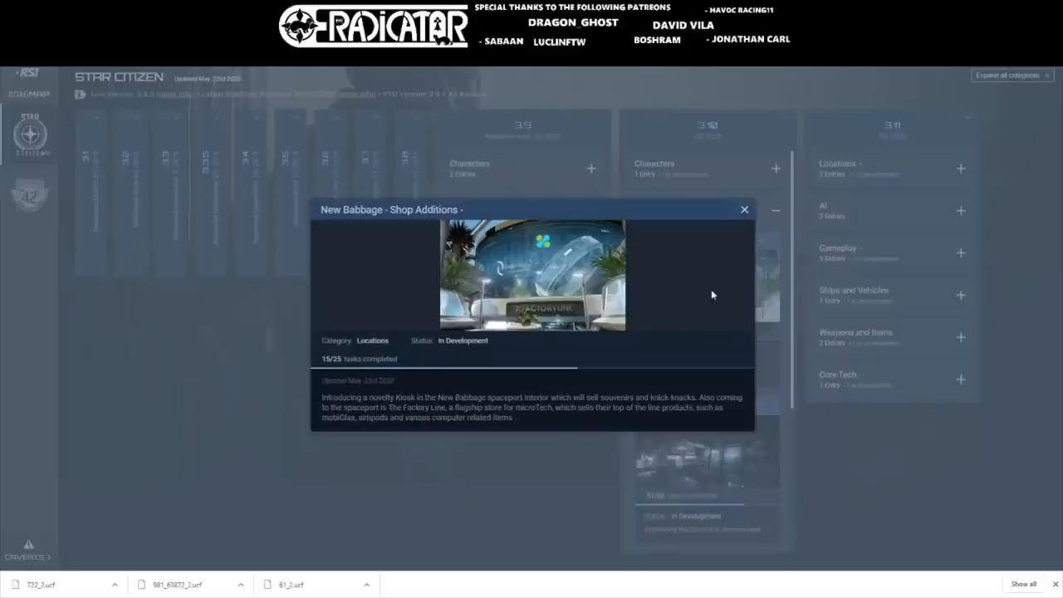
mouse_move(758, 203)
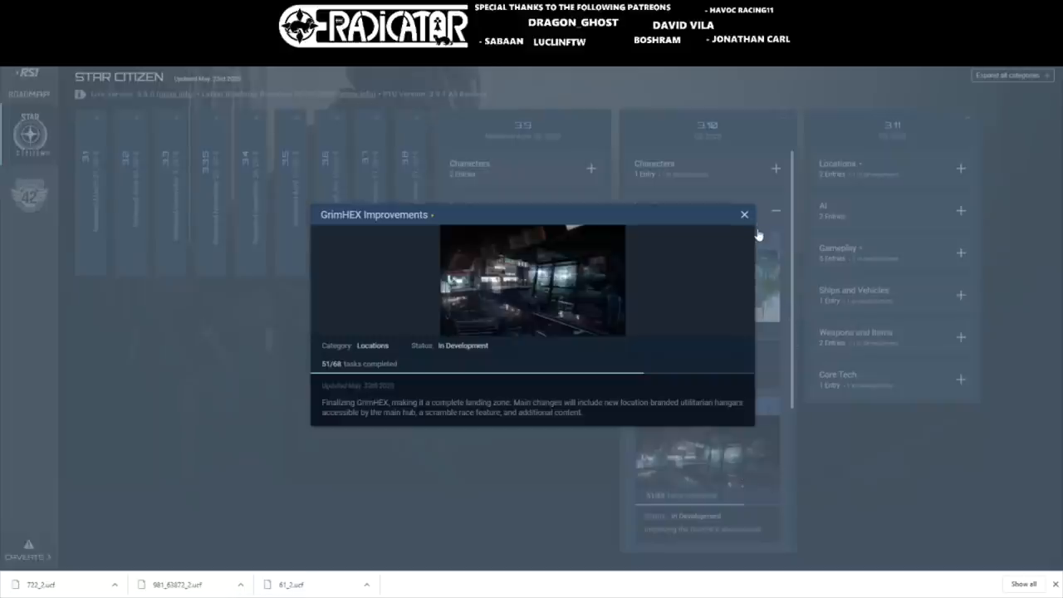
mouse_move(757, 248)
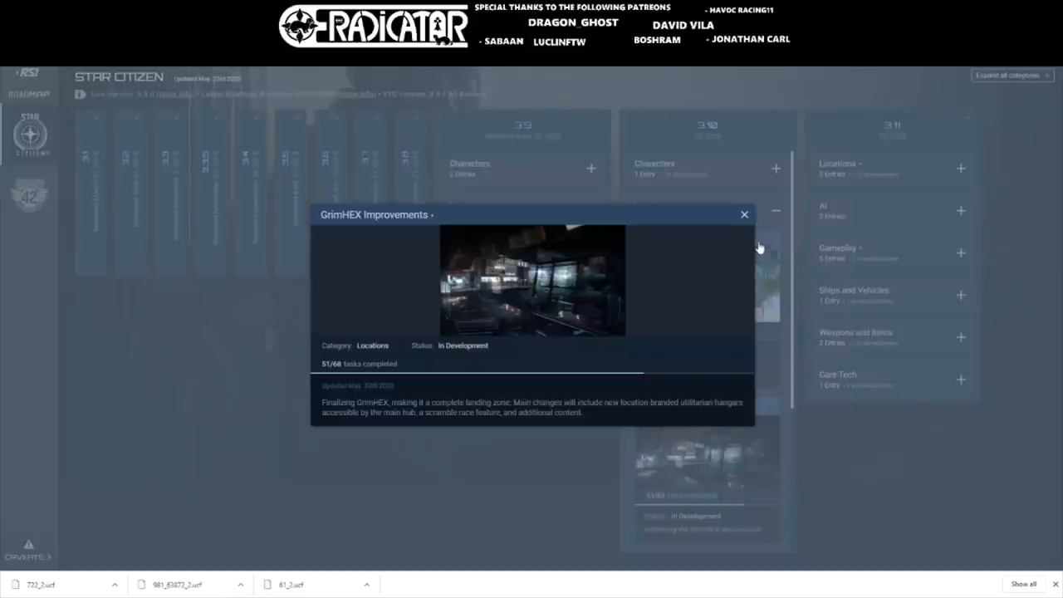
mouse_move(746, 216)
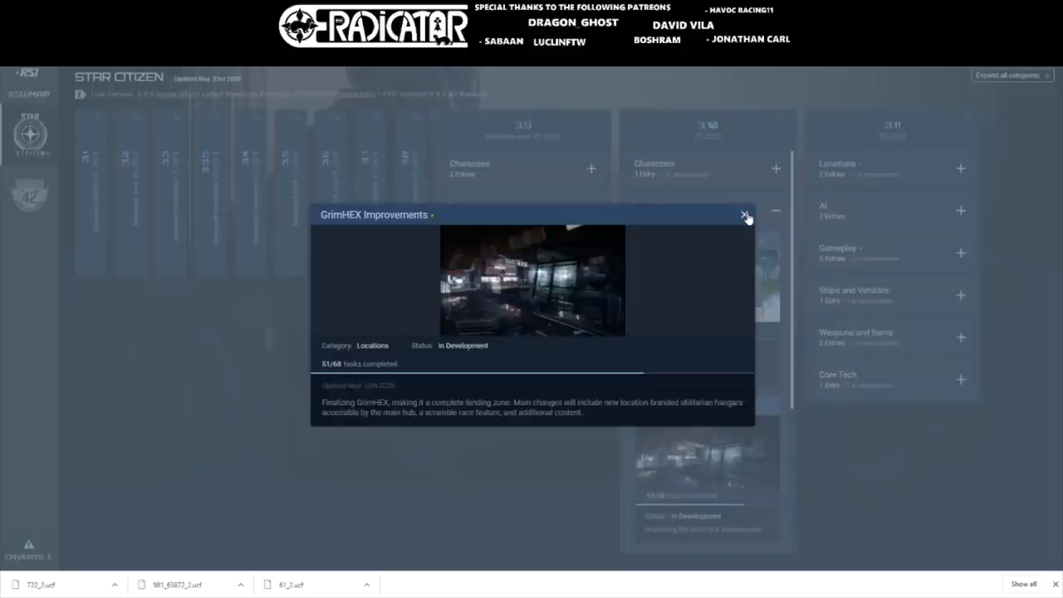
click(744, 216)
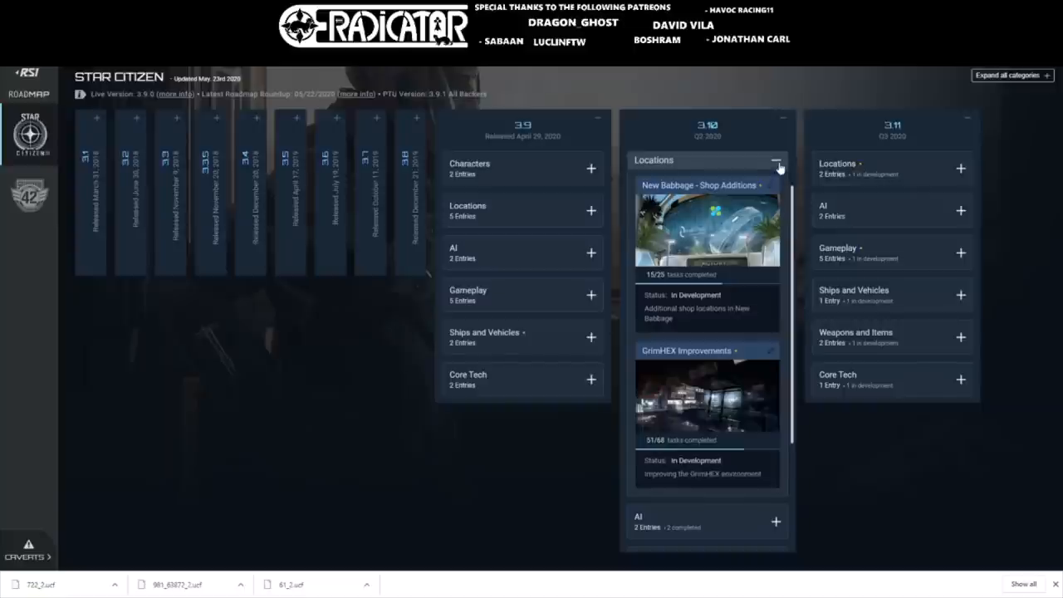
- Collapse Locations, browse the 3.10 AI features (FPS Combat Weapon Types, Cover Usage), then collapse AI
click(777, 160)
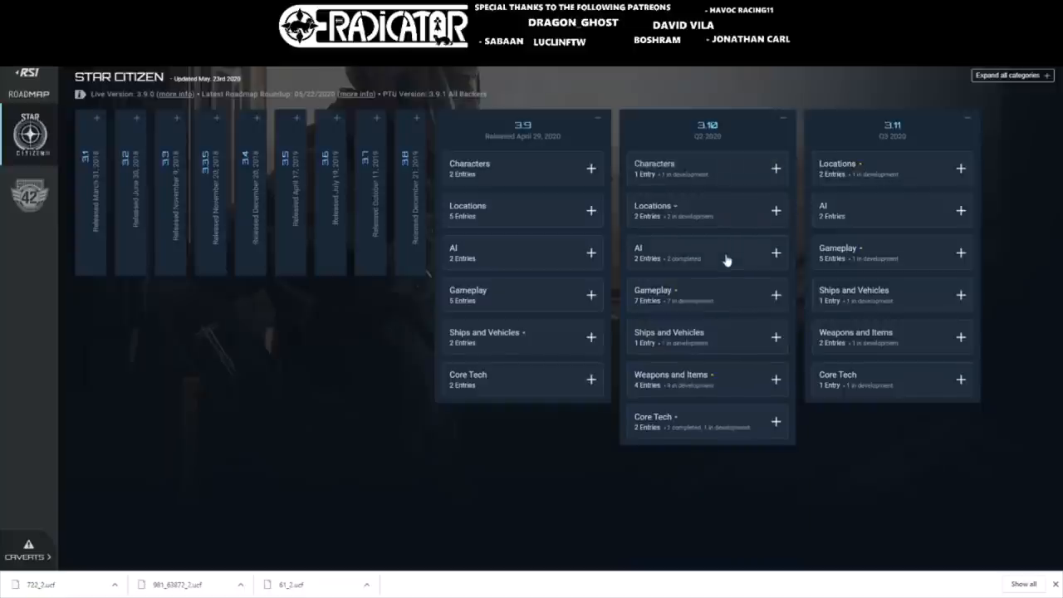
click(774, 252)
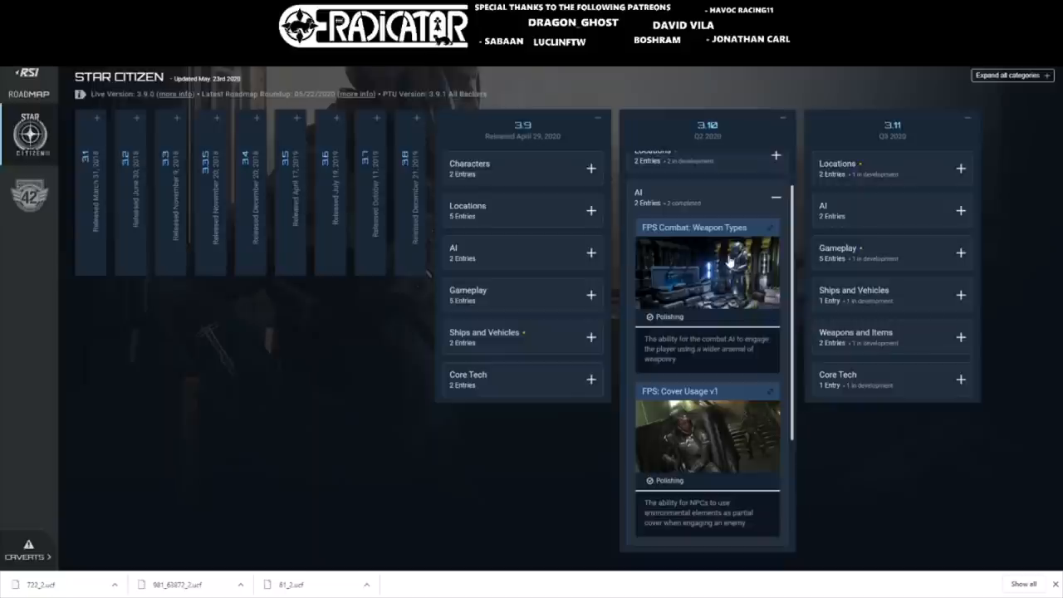
mouse_move(735, 285)
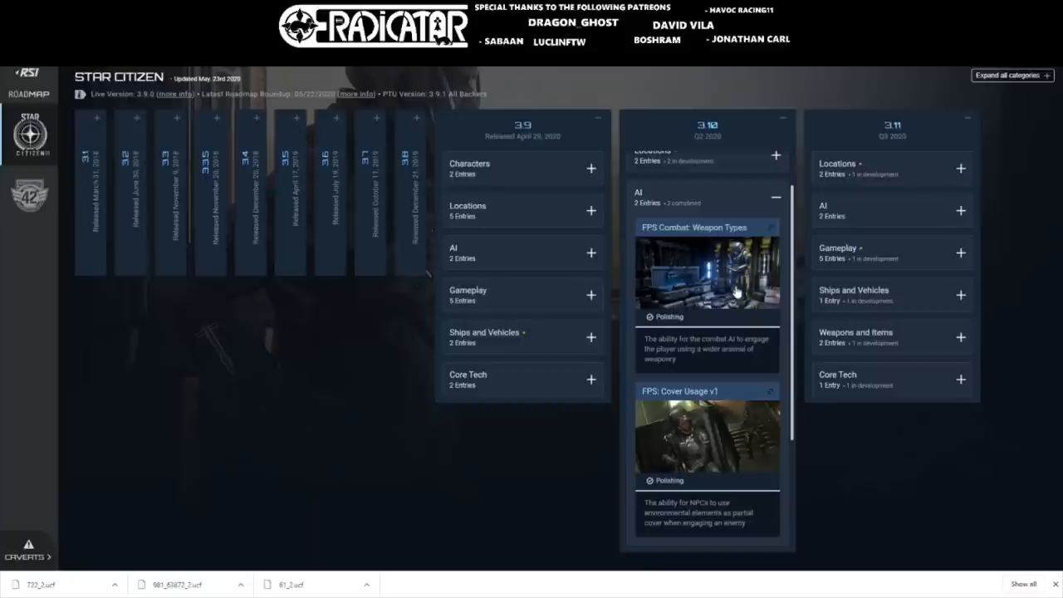
mouse_move(744, 336)
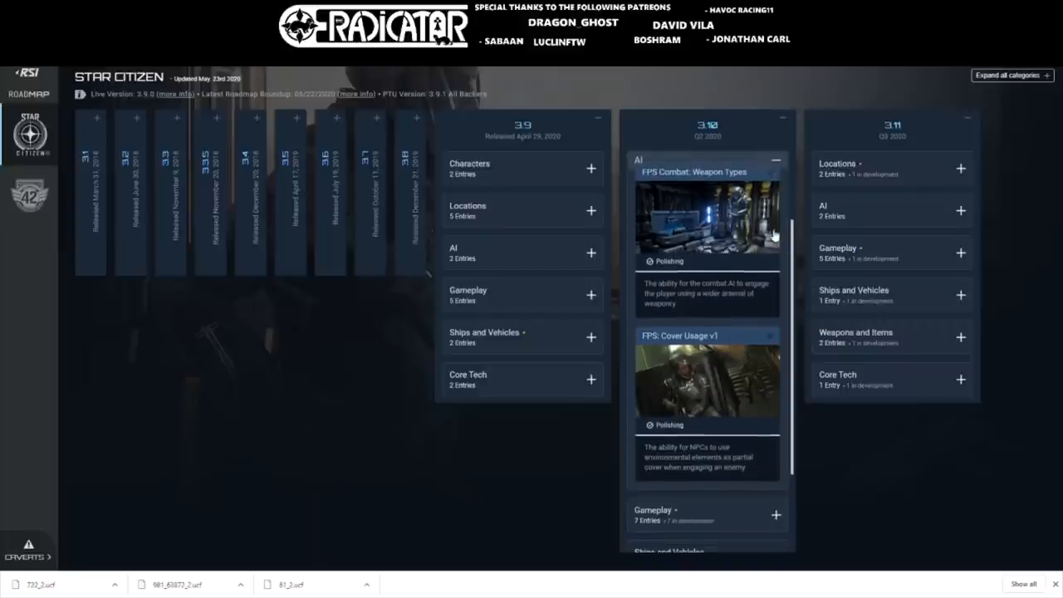
click(774, 160)
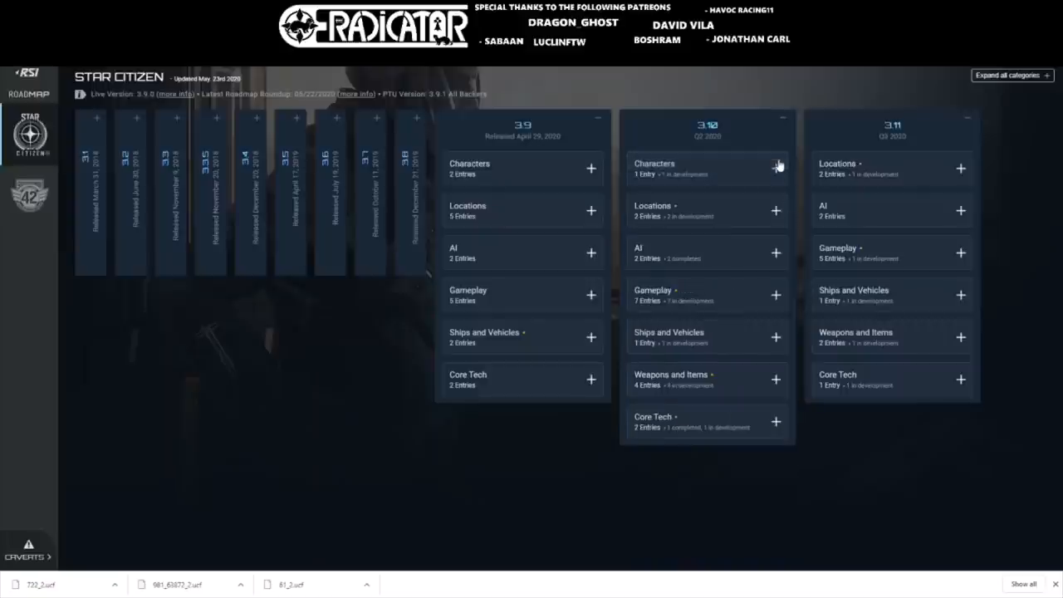
- Expand 3.10 Gameplay and review the Elevator Panel Updates details, then scroll the feature list
click(774, 294)
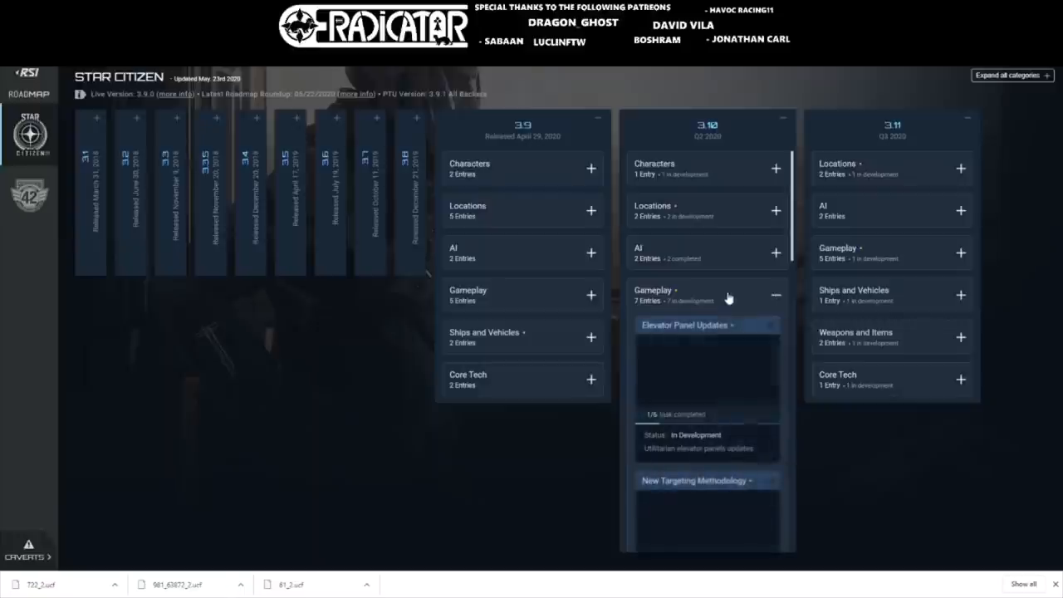
click(696, 324)
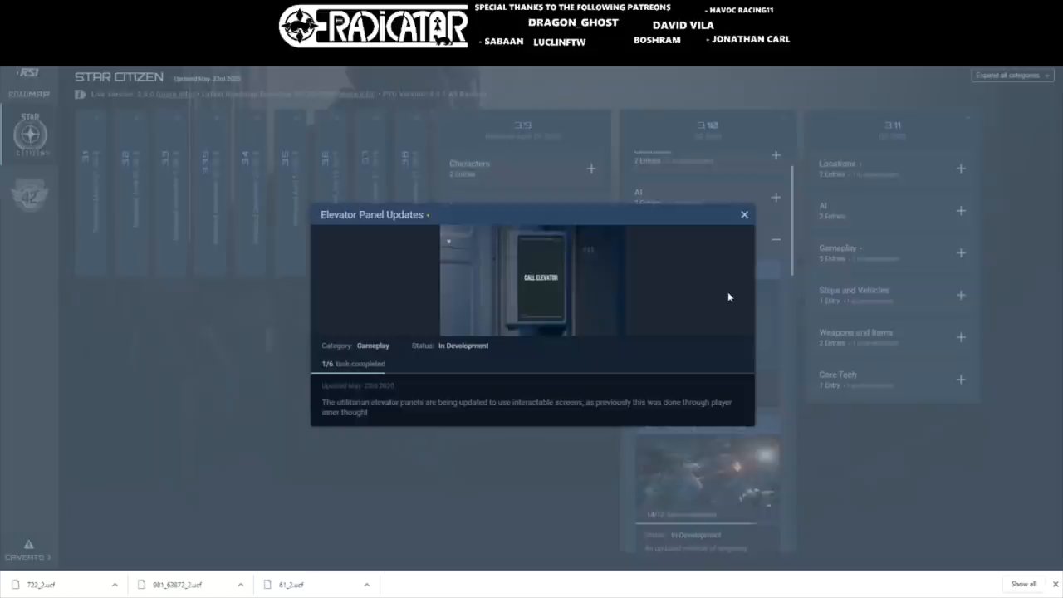
mouse_move(734, 279)
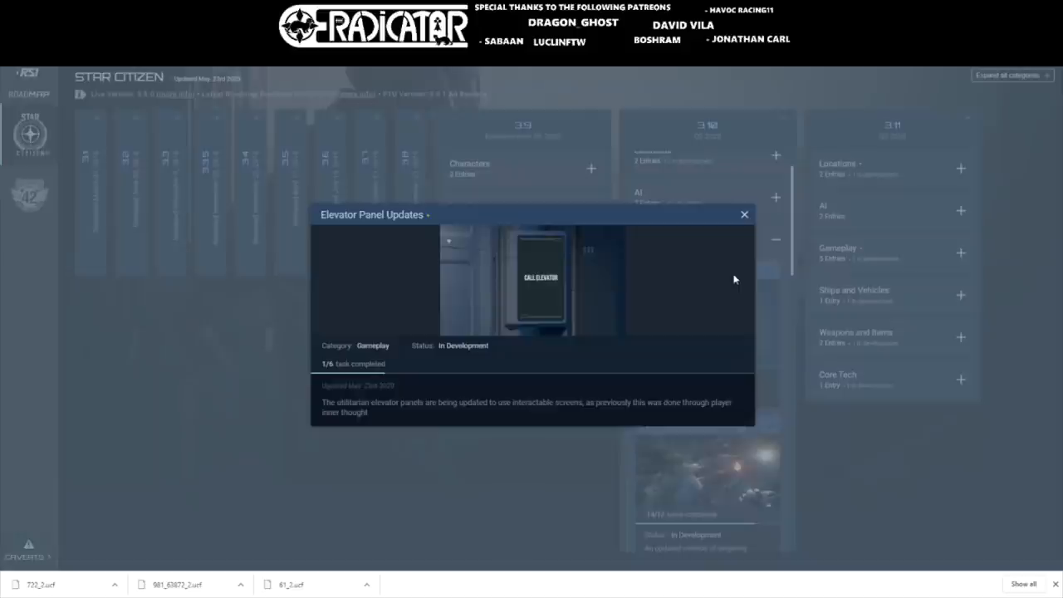
click(744, 214)
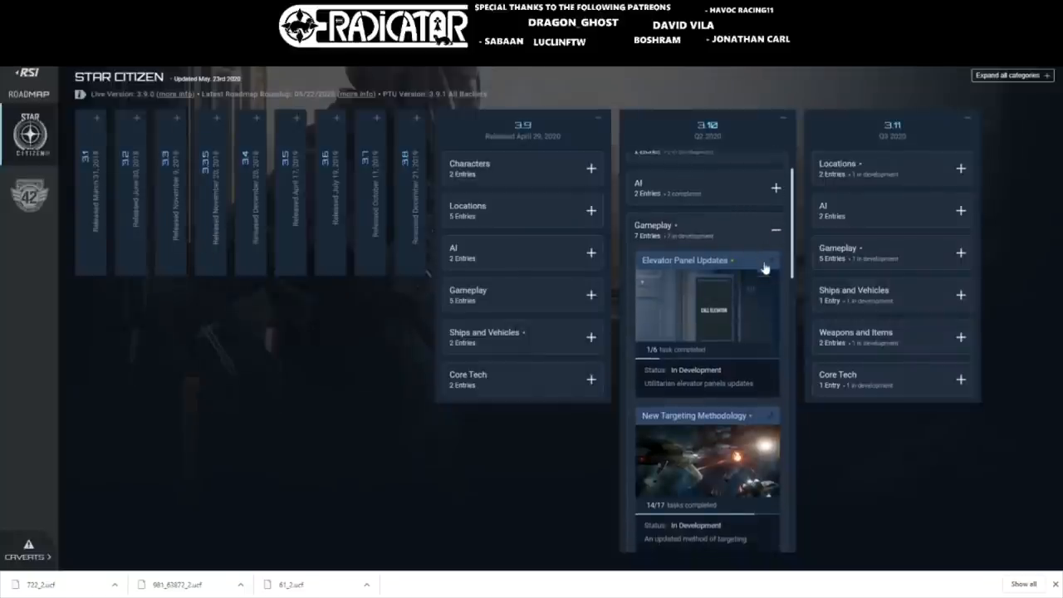
scroll(down, 3)
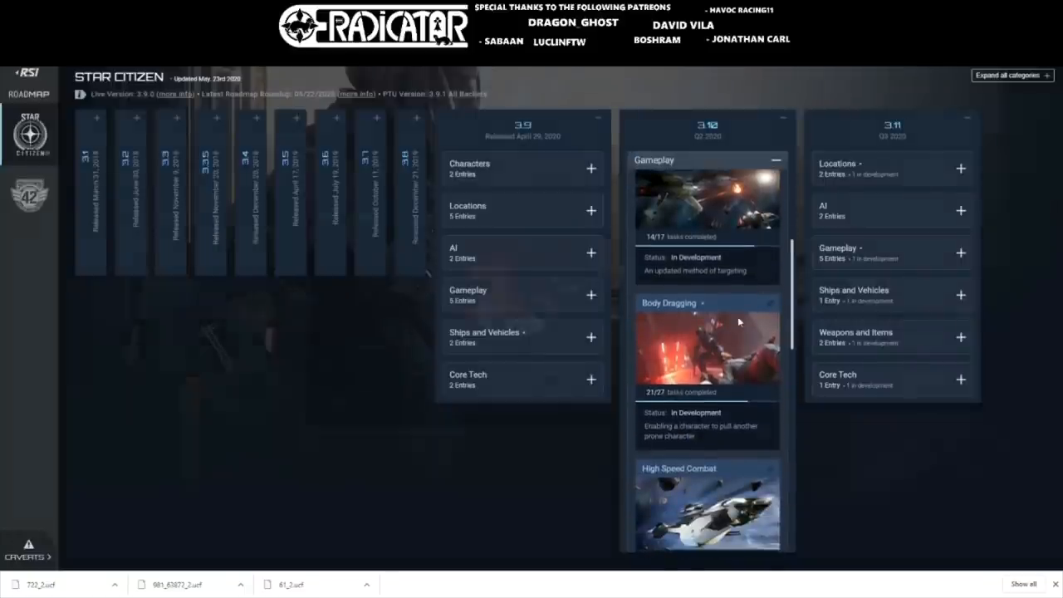
click(706, 349)
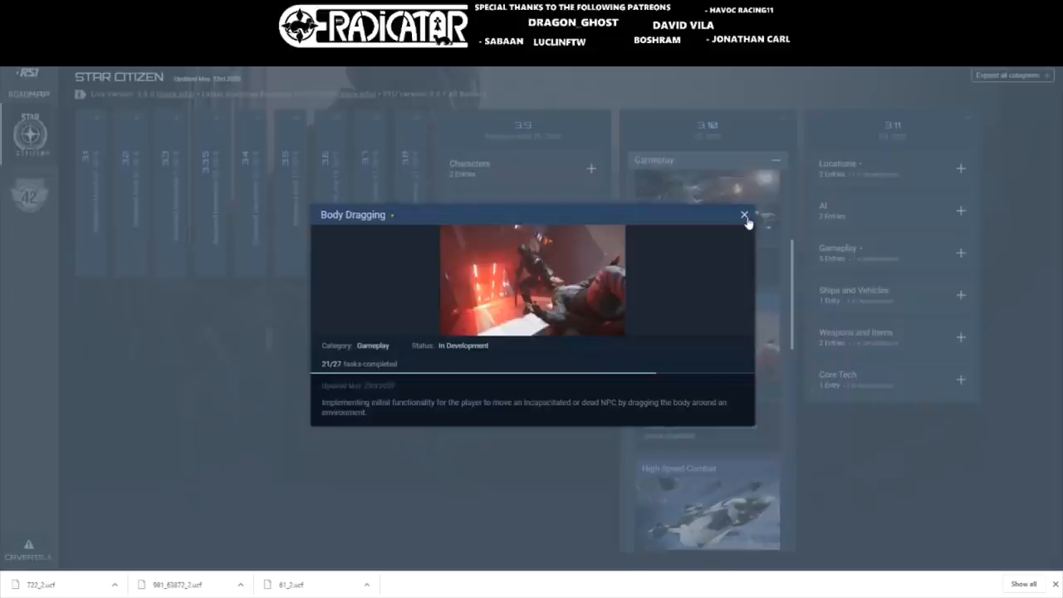
click(745, 216)
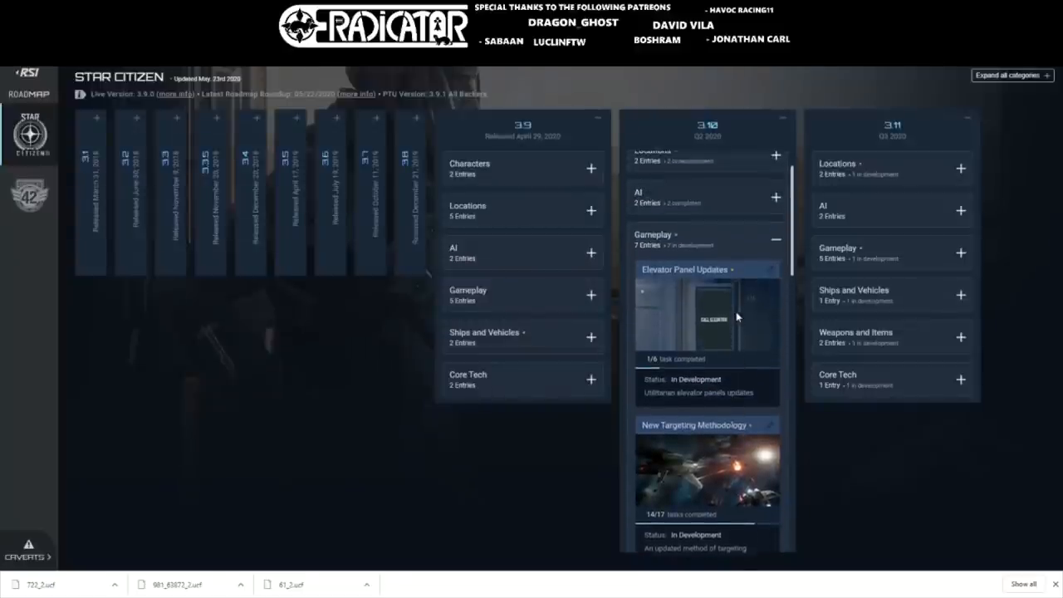
- Review the New Targeting Methodology and Ship HUD Rework feature details under 3.10 Gameplay
click(707, 473)
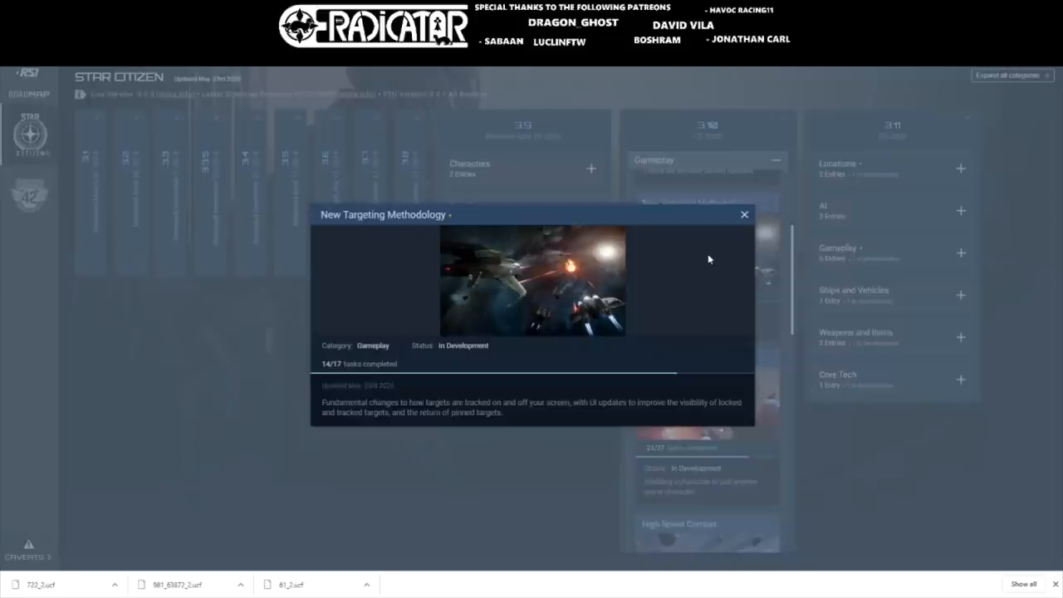
click(745, 215)
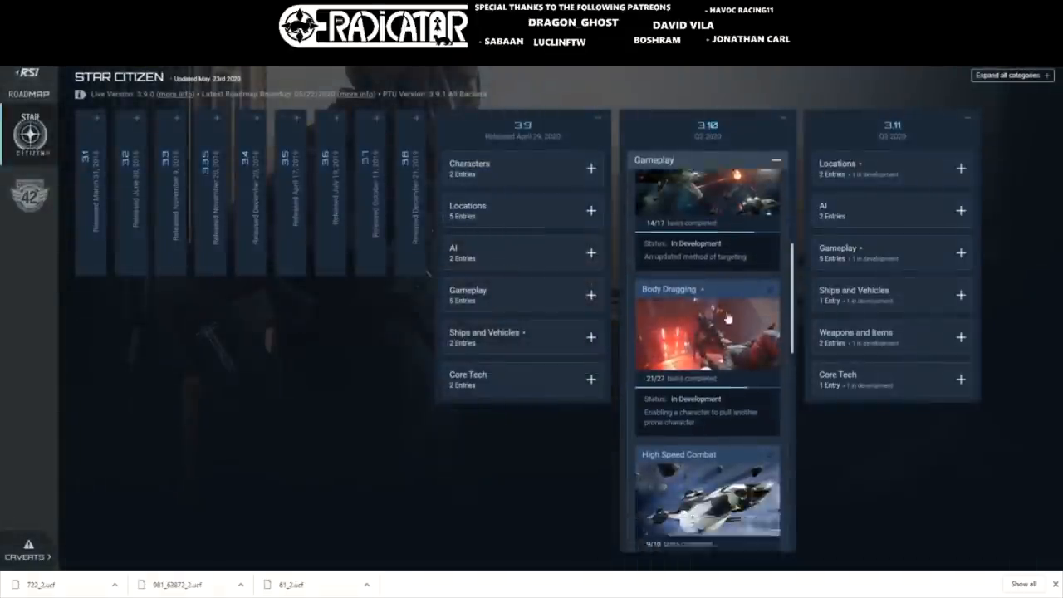
scroll(down, 3)
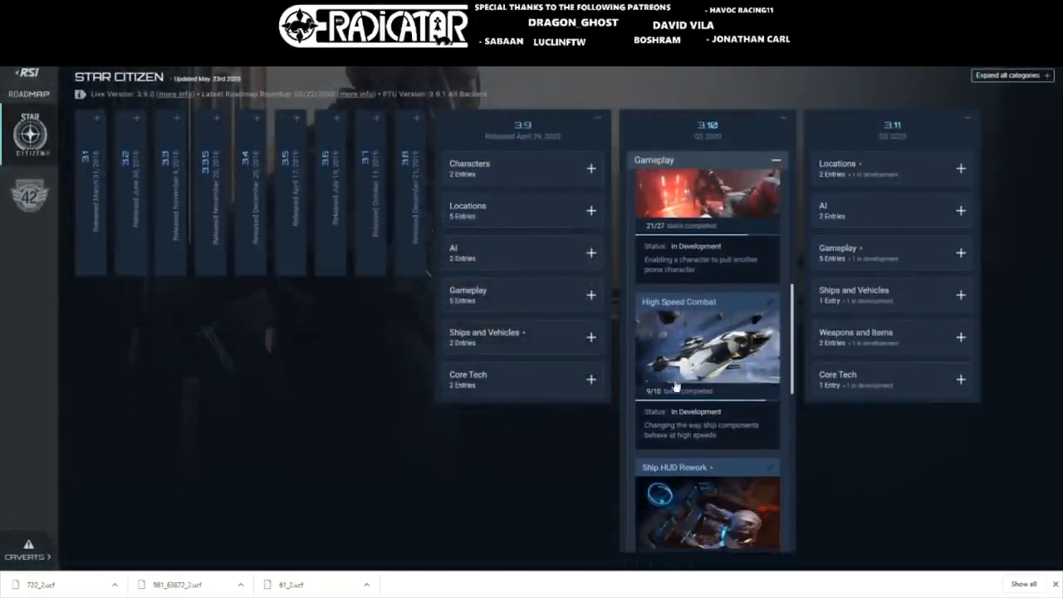
scroll(down, 3)
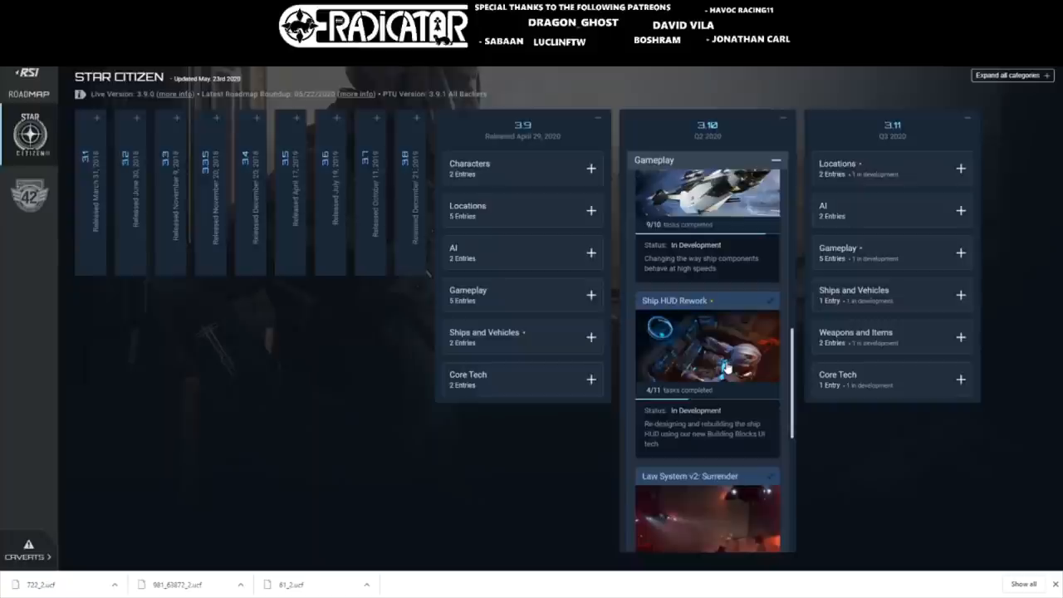
click(706, 349)
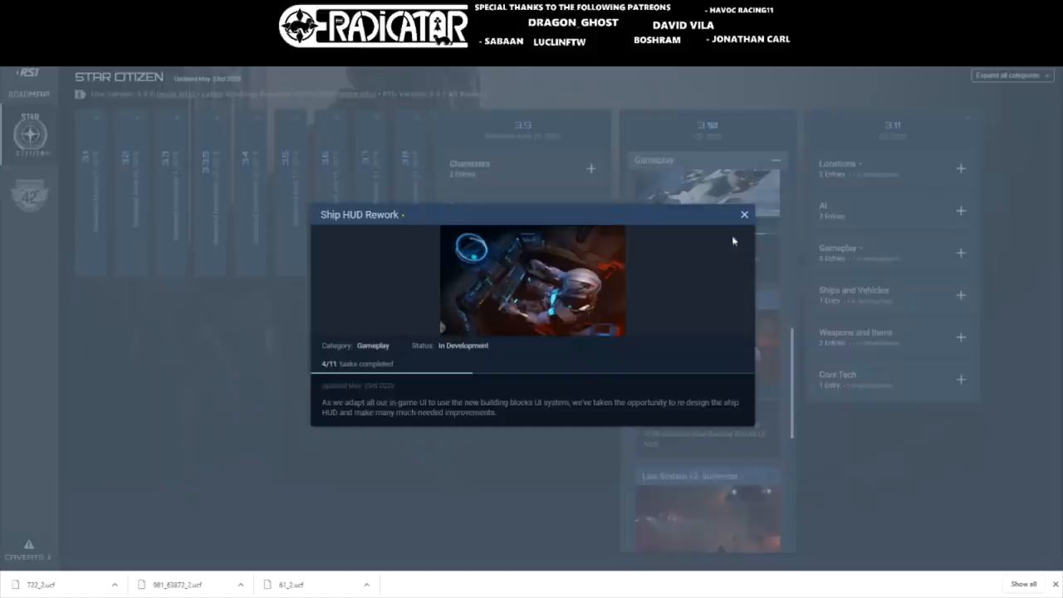
click(744, 215)
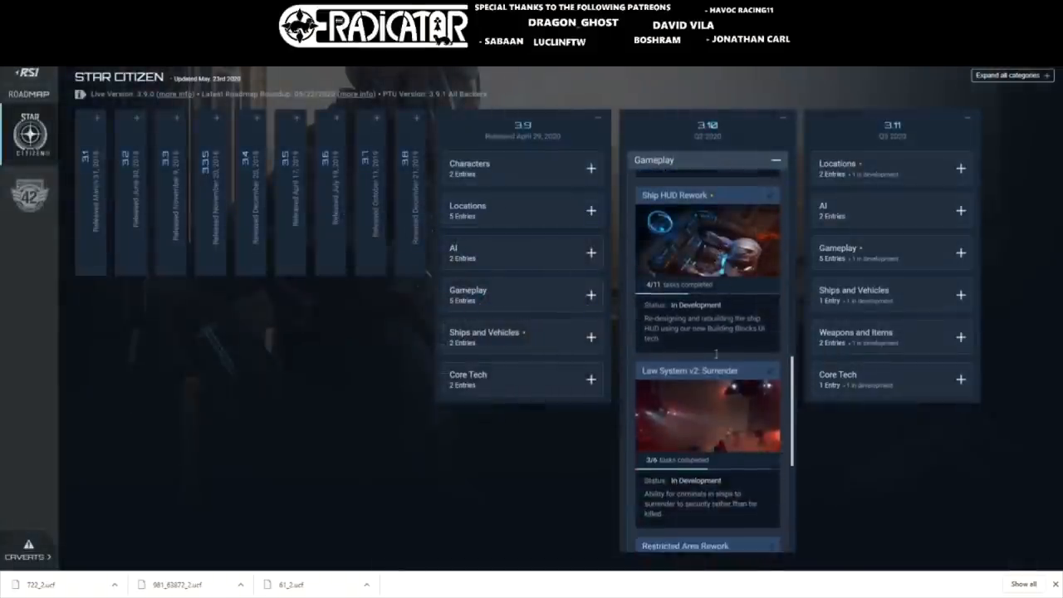
- Review the Law System v2: Surrender and Restricted Area Rework details, then collapse 3.10 Gameplay
click(706, 407)
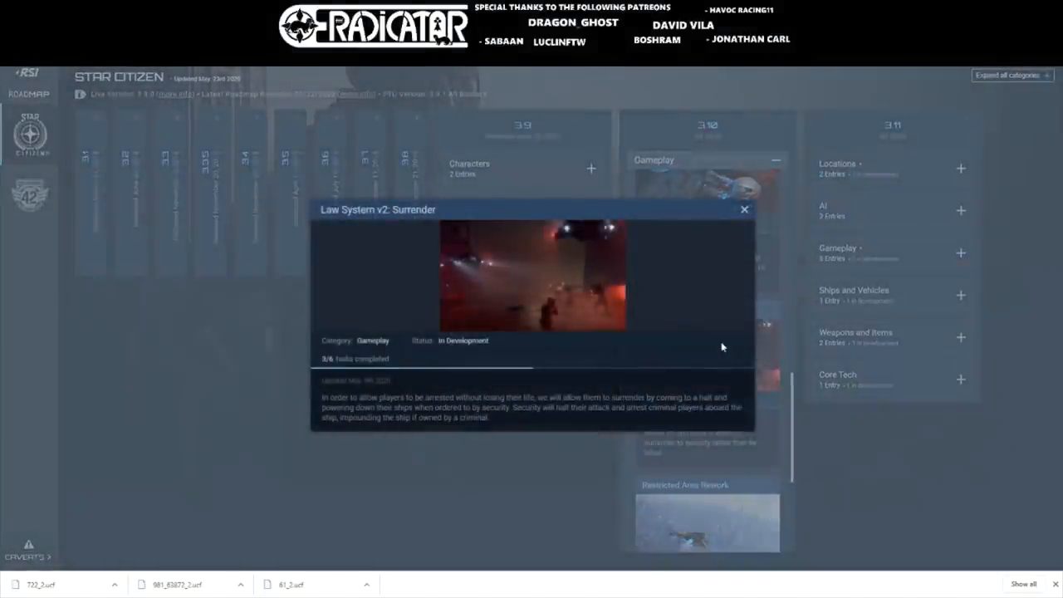
click(744, 209)
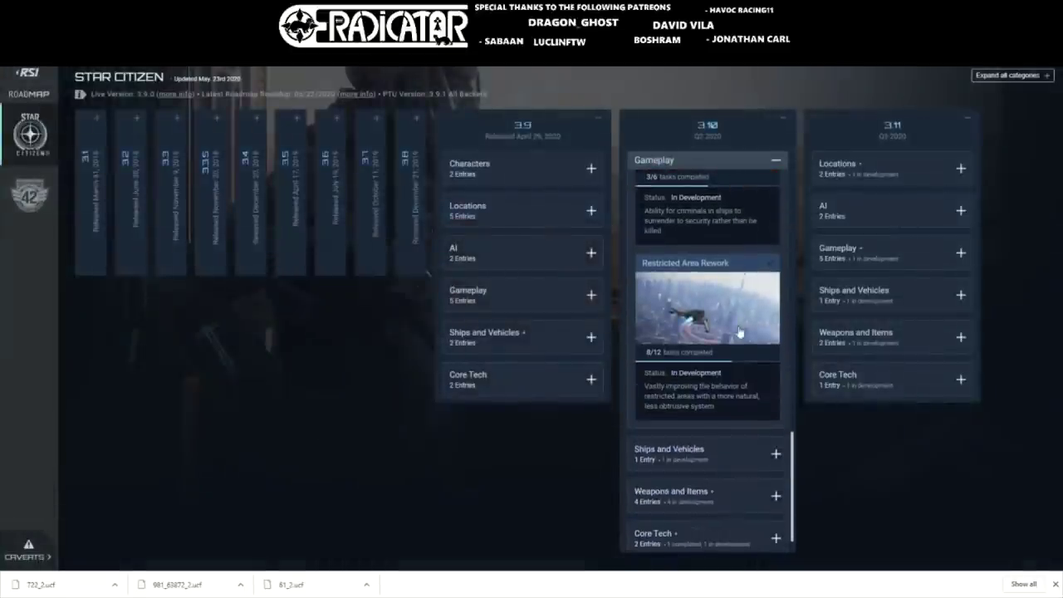
click(707, 307)
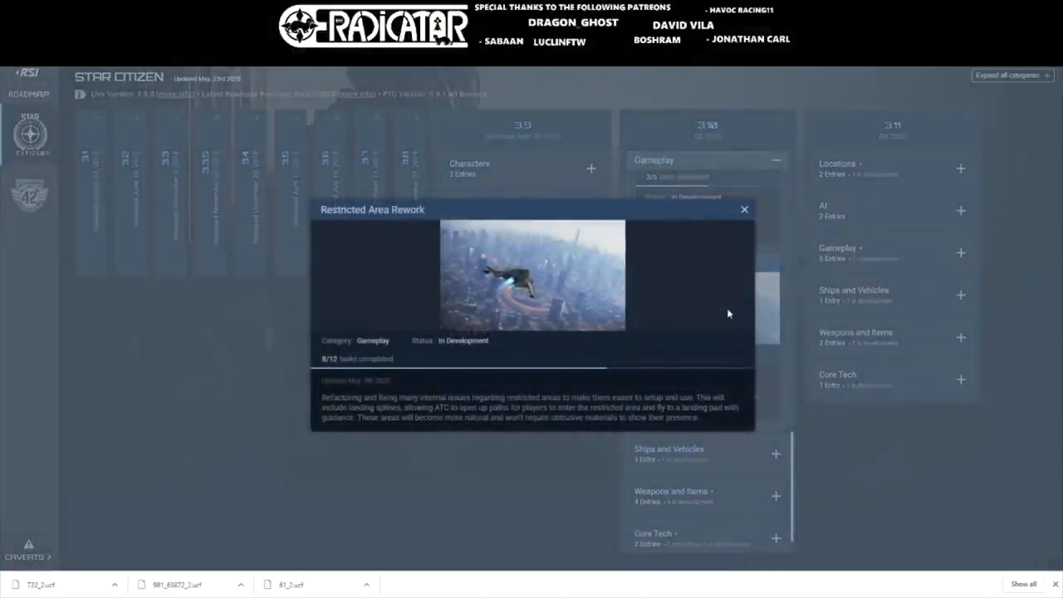
click(744, 210)
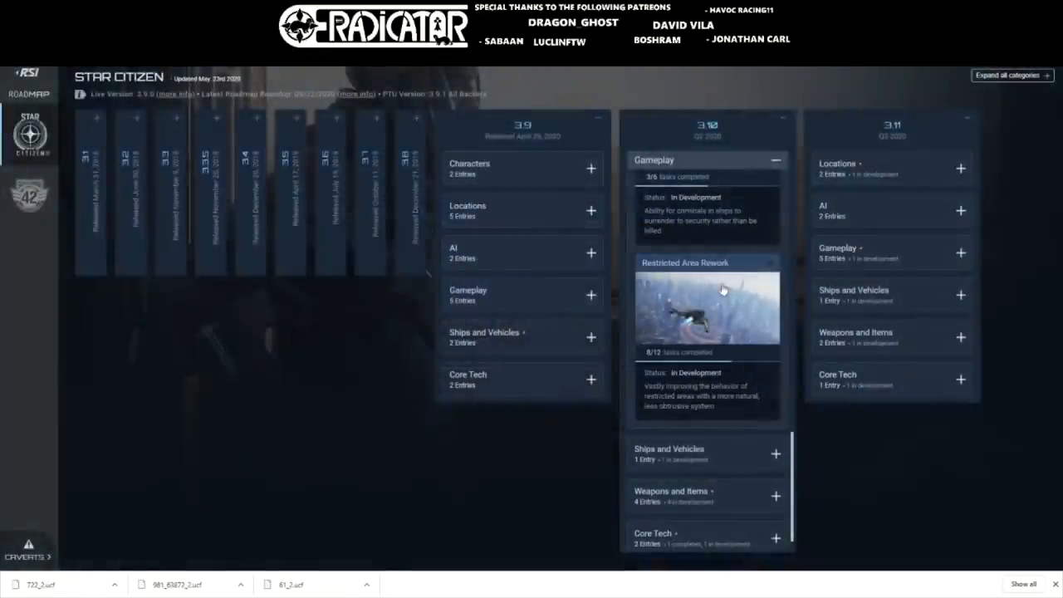
mouse_move(777, 163)
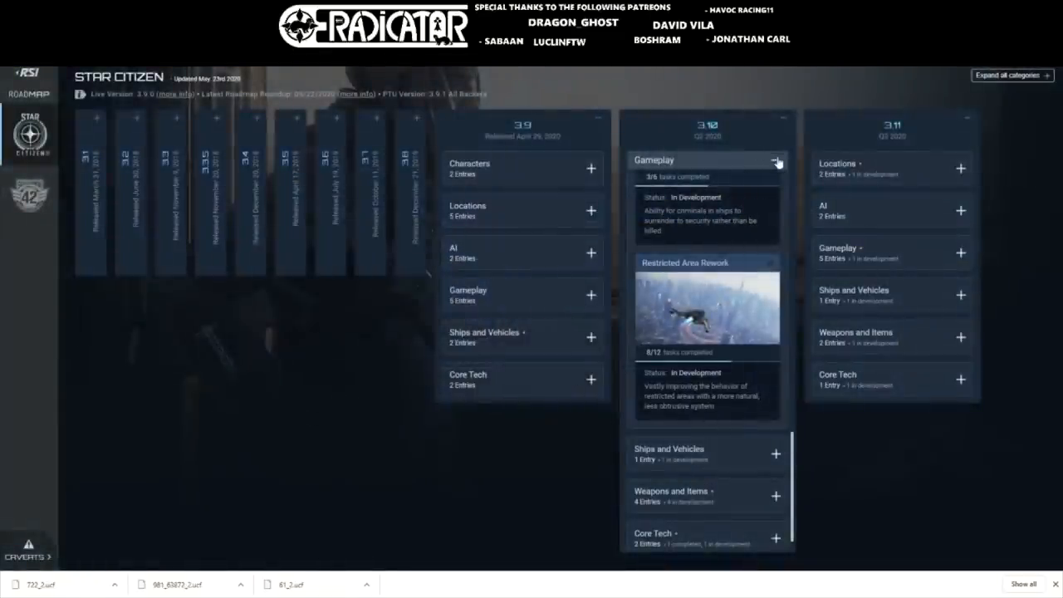
click(775, 162)
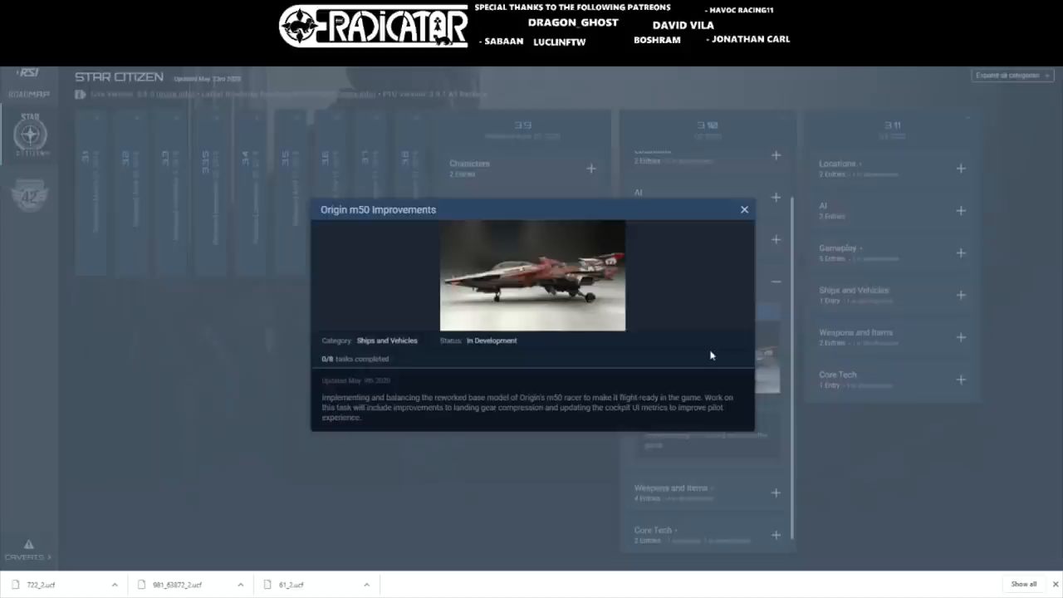
mouse_move(781, 196)
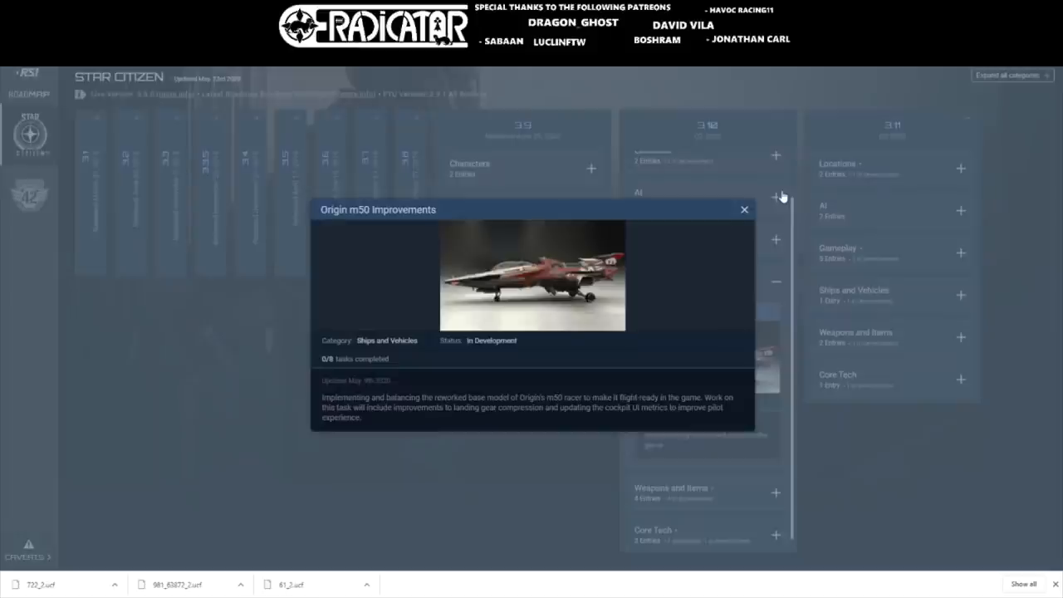
- Close the Origin m50 details, collapse Ships and Vehicles and expand 3.10 Weapons and Items
click(744, 209)
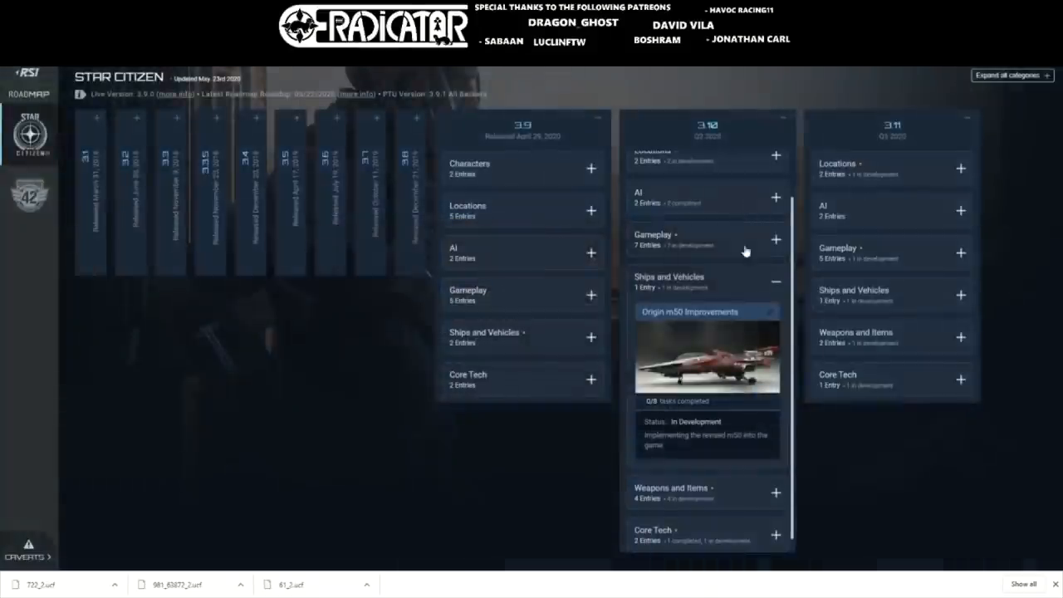
click(590, 337)
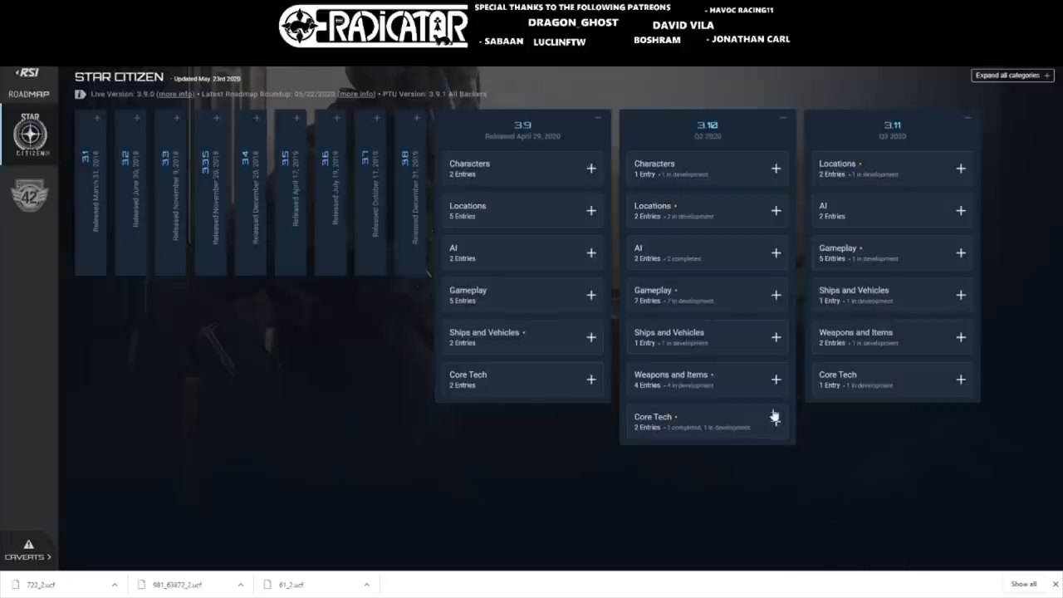
click(774, 379)
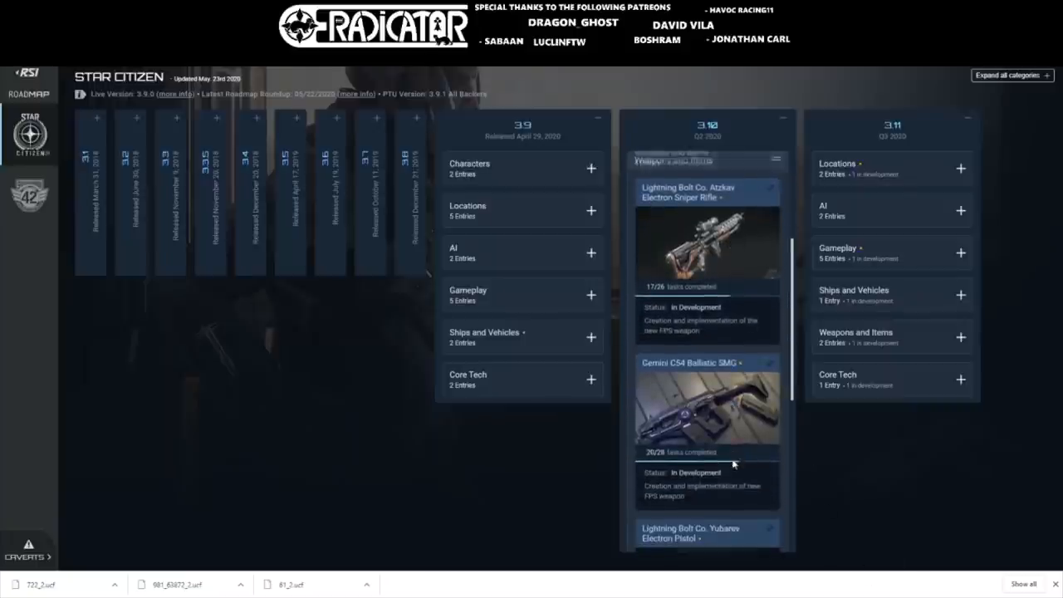
- Review the Gemini C54 SMG, Yubarev and Klaus & Werner Sledge Mass Driver feature details
click(708, 407)
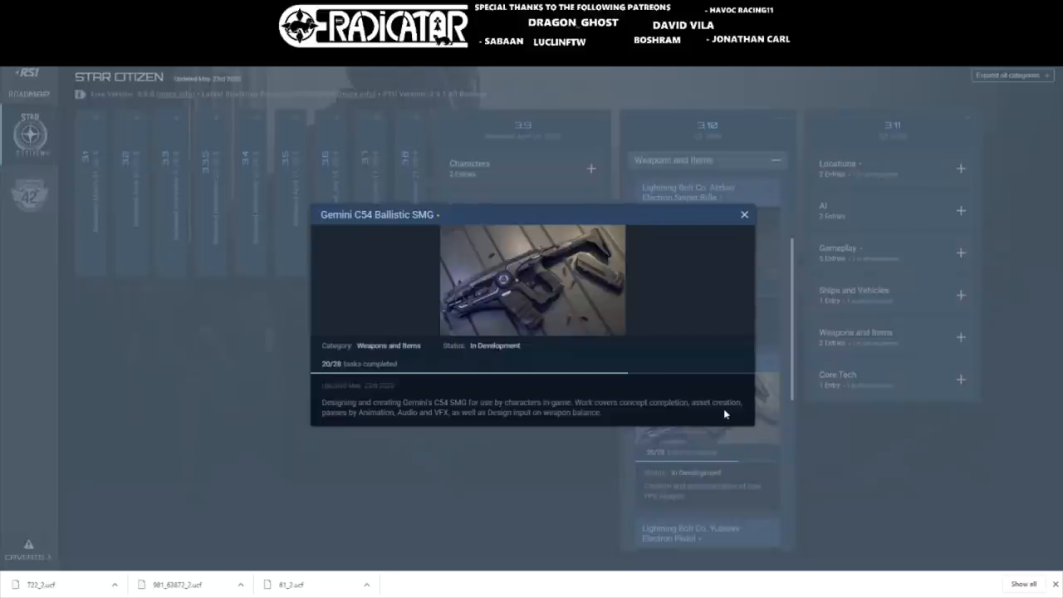
mouse_move(741, 218)
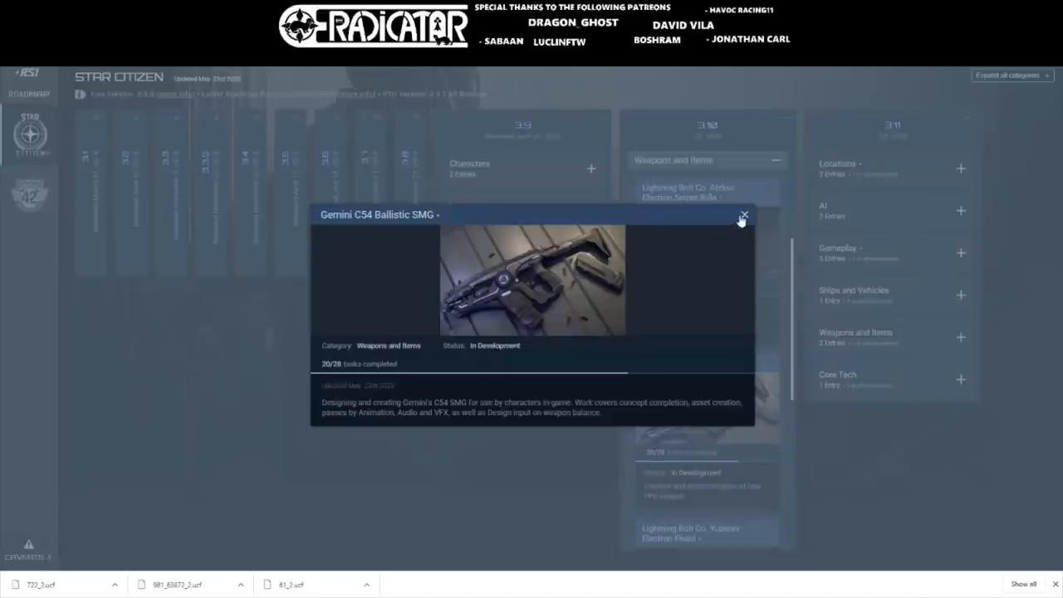
click(680, 193)
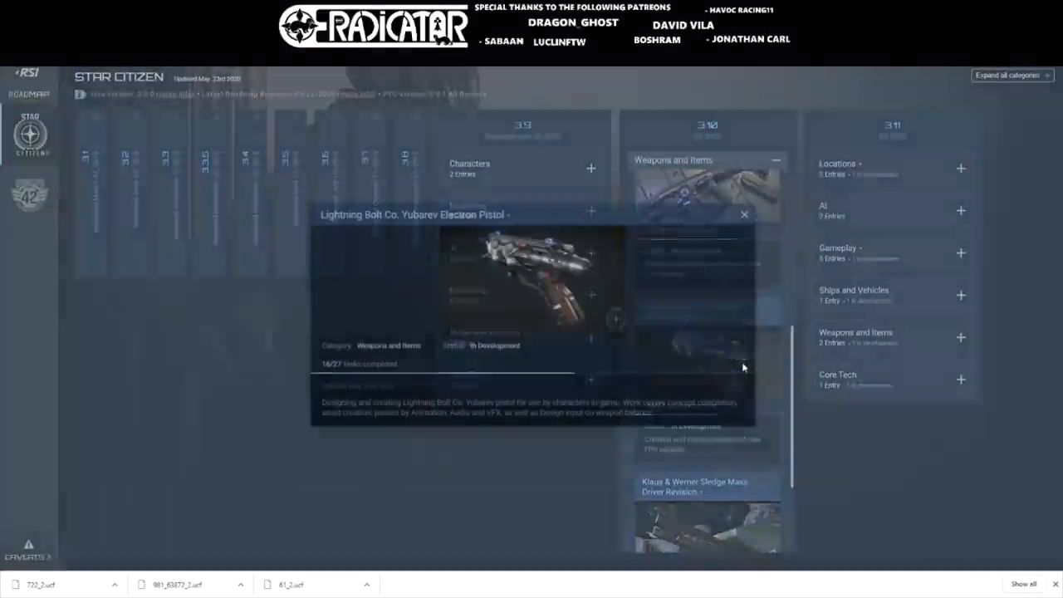
click(744, 214)
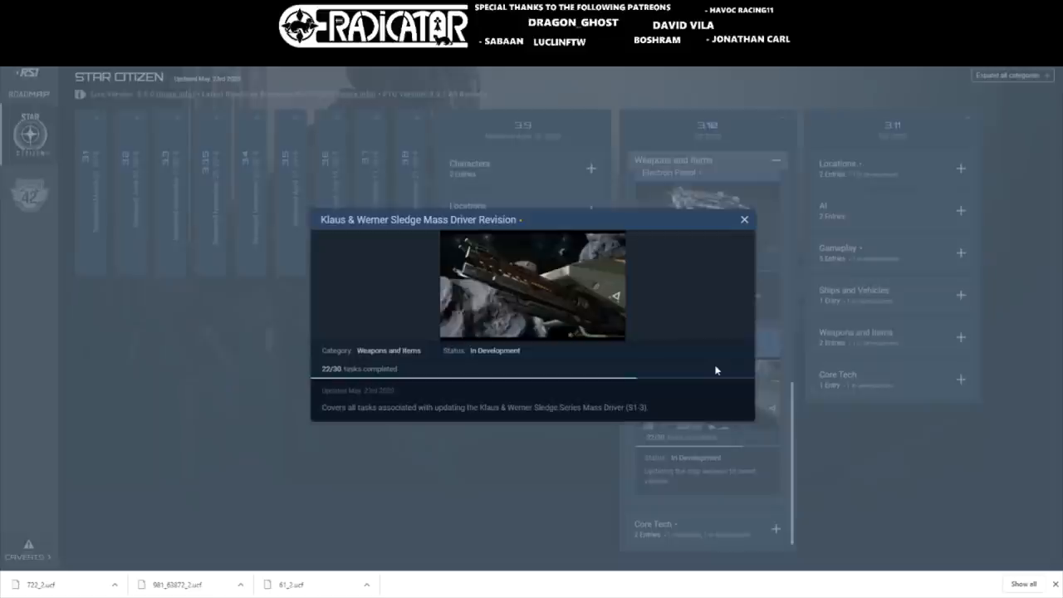
click(745, 220)
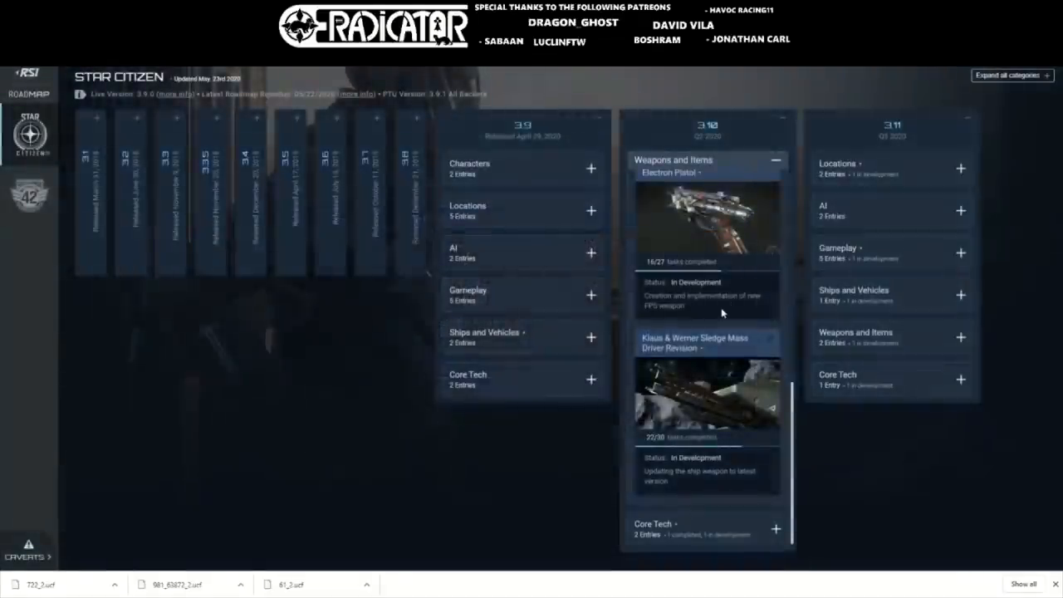
- Scroll to 3.10 Core Tech and close the Heightmap Improvements details
scroll(down, 3)
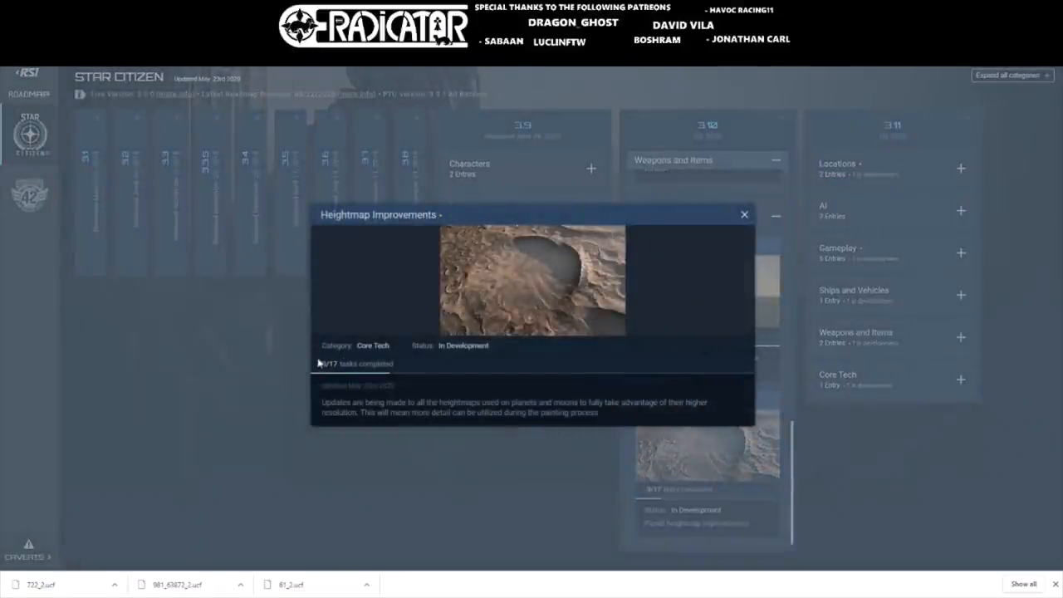
click(744, 214)
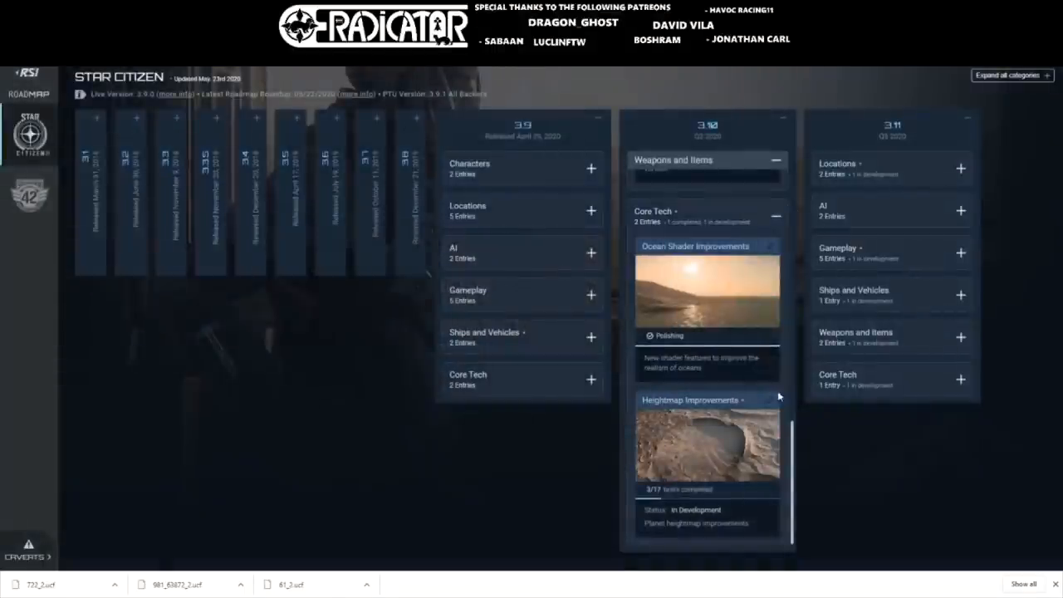
mouse_move(780, 150)
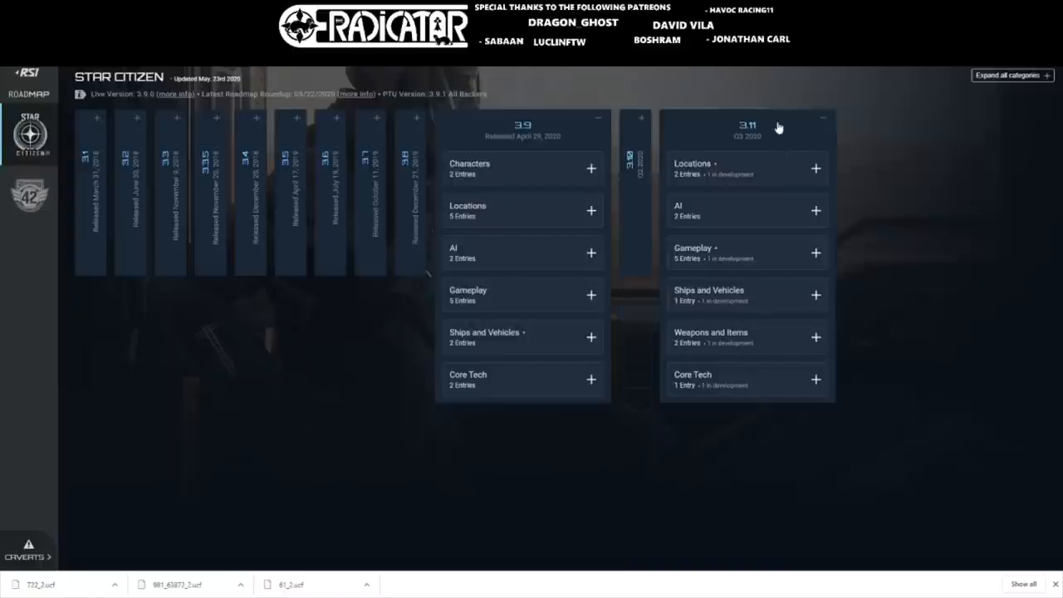
- Collapse the 3.9 release column so only 3.11 stays expanded
click(596, 116)
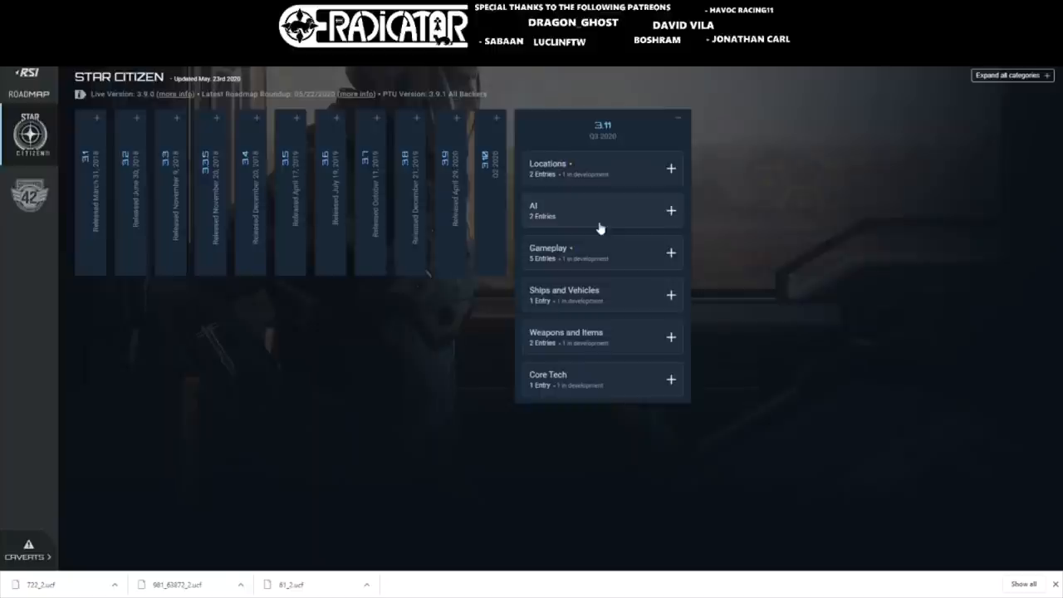
mouse_move(656, 176)
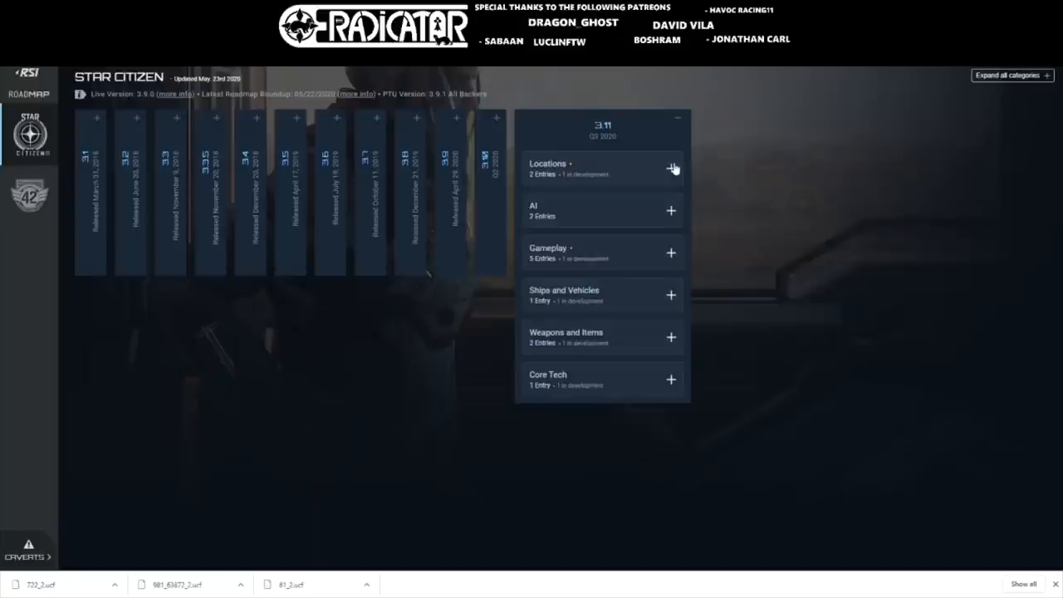
mouse_move(613, 264)
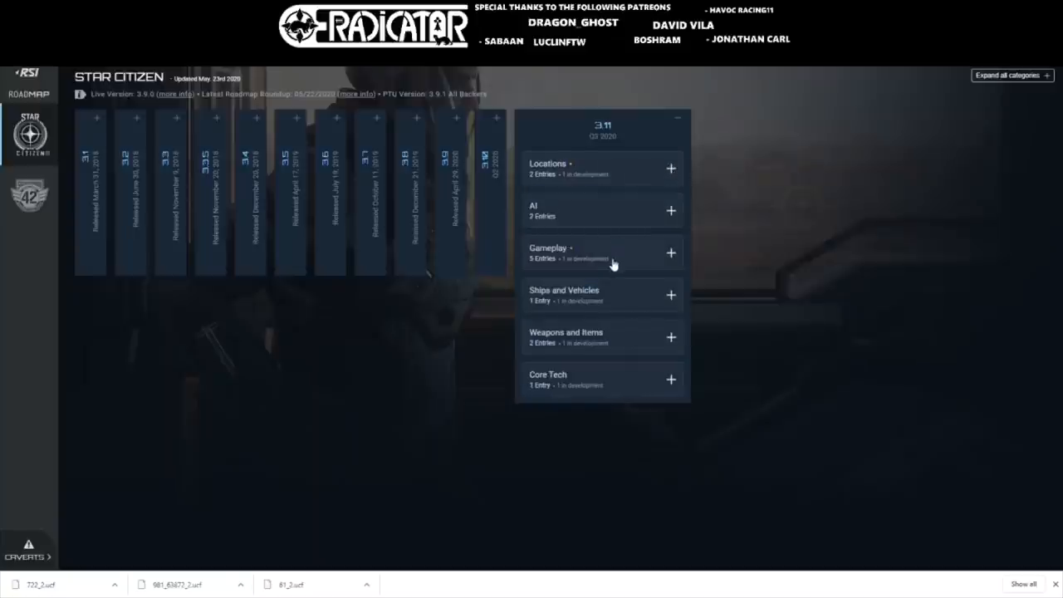
- Expand 3.11 Gameplay and review the Improved Throw feature details
click(672, 252)
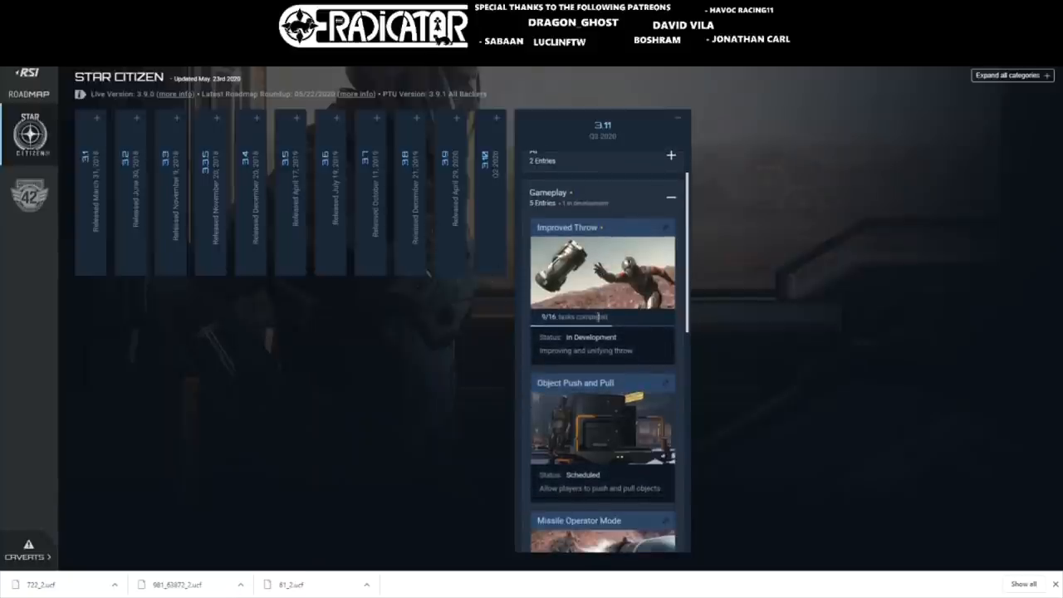
click(601, 274)
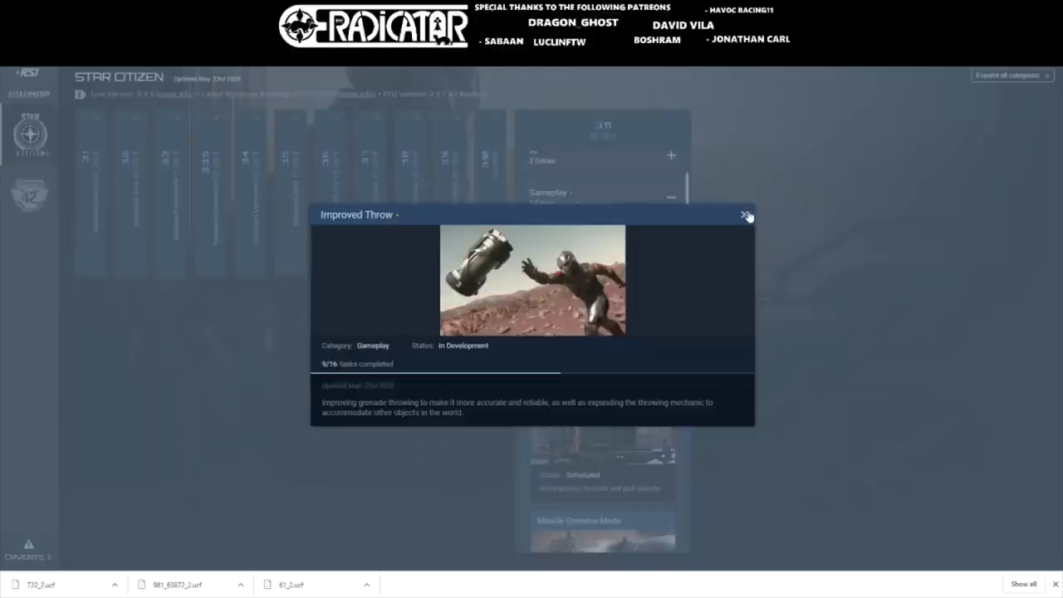
click(744, 214)
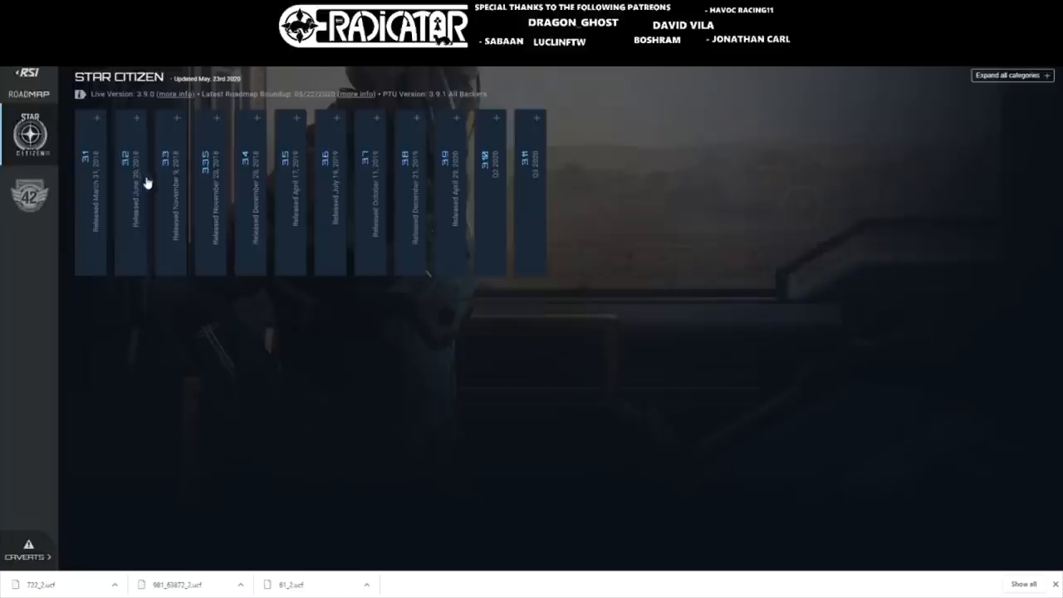
mouse_move(151, 322)
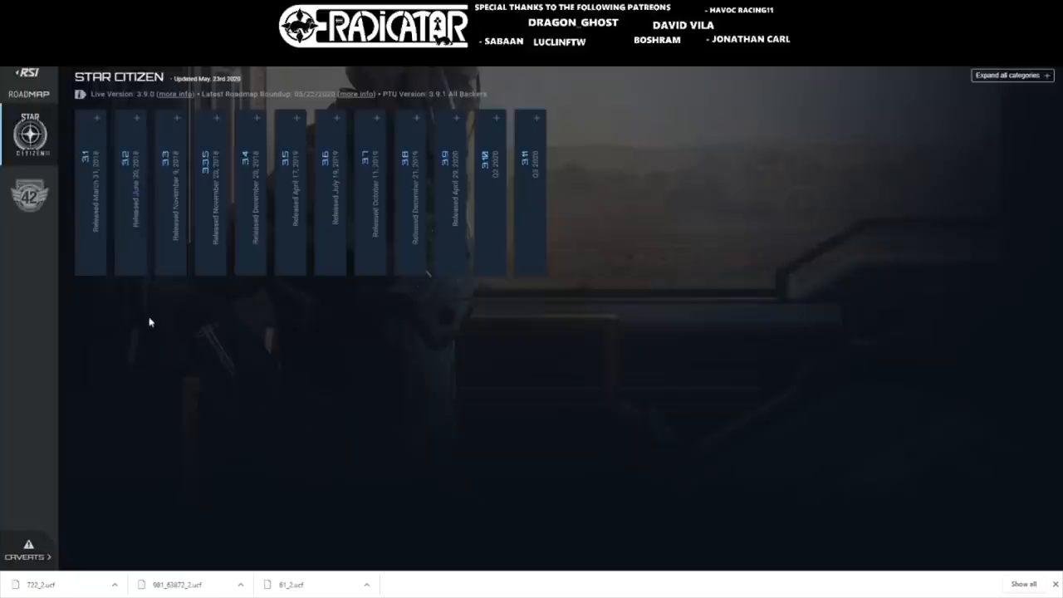